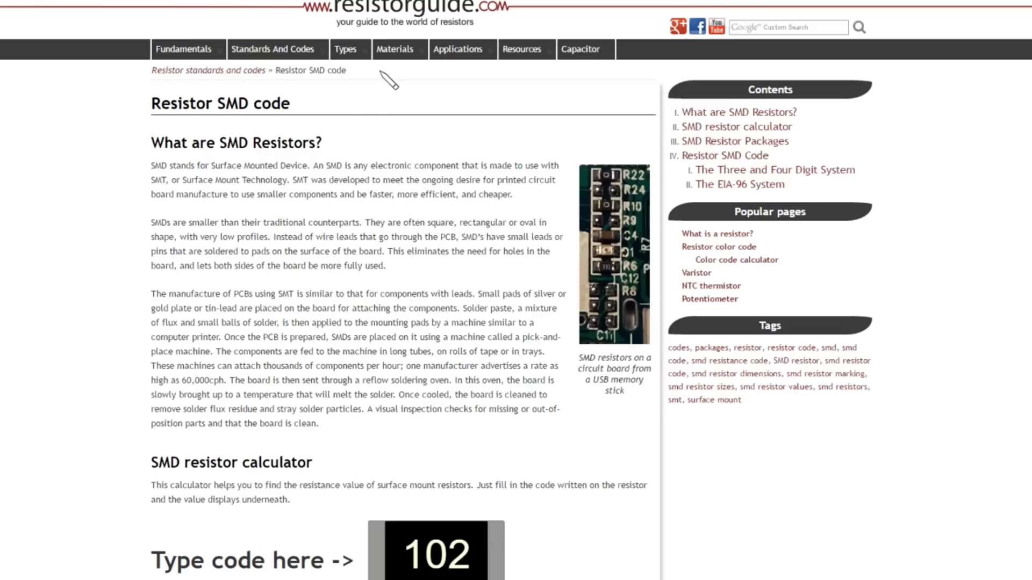
pyautogui.moveTo(362, 140)
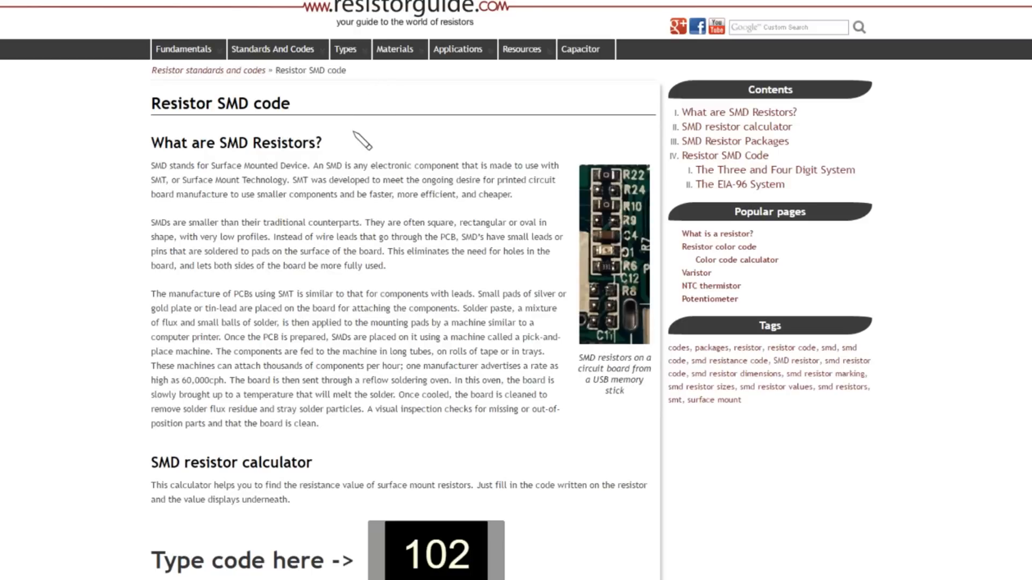
pyautogui.scroll(-3)
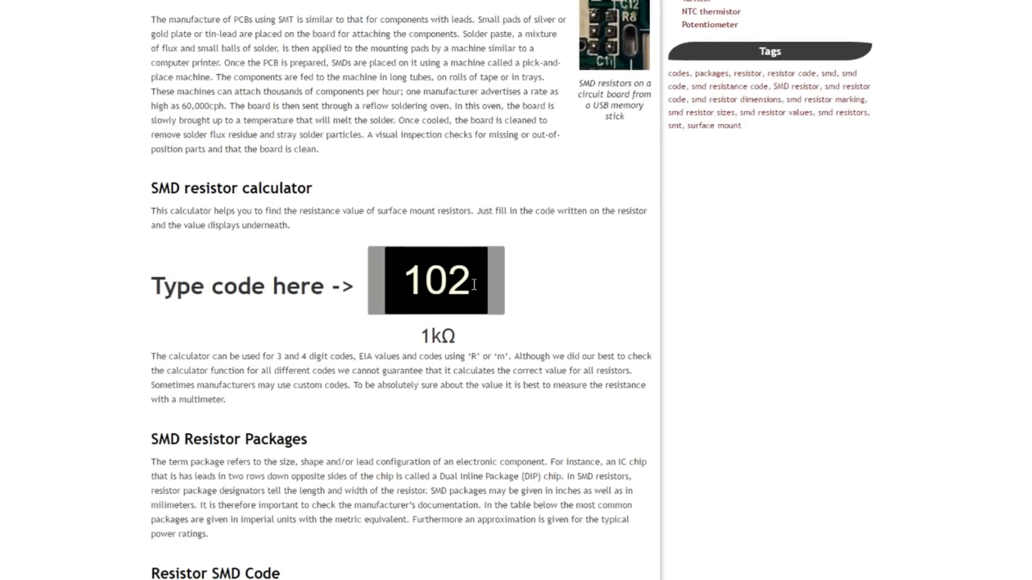
pyautogui.moveTo(539, 265)
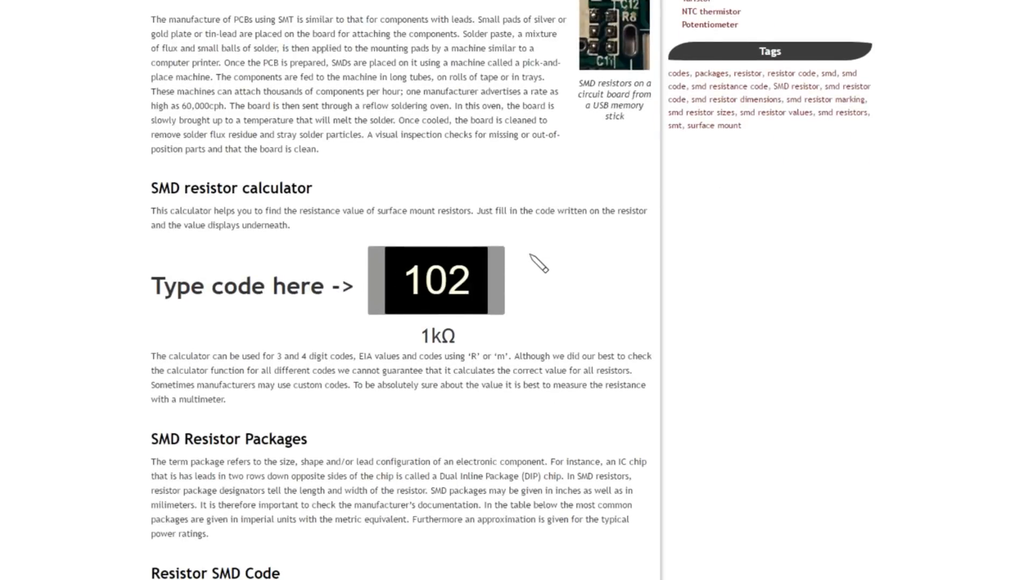
pyautogui.scroll(-3)
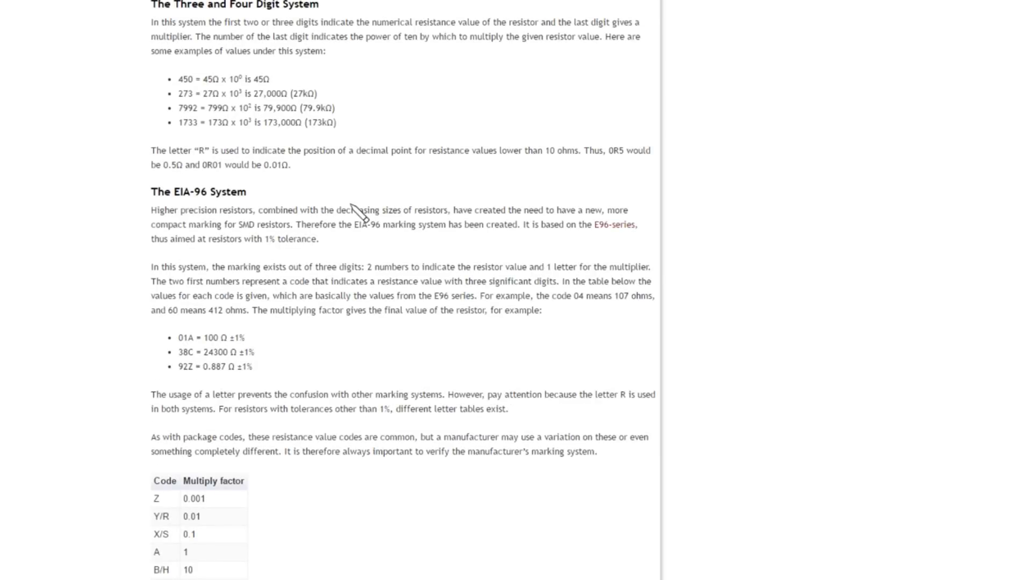
pyautogui.scroll(-3)
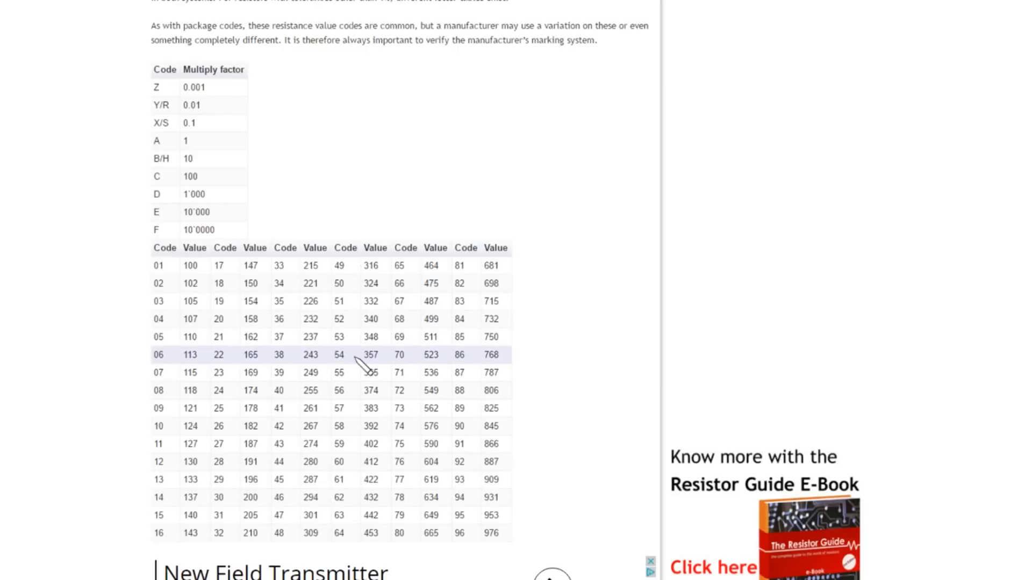
pyautogui.moveTo(337, 362)
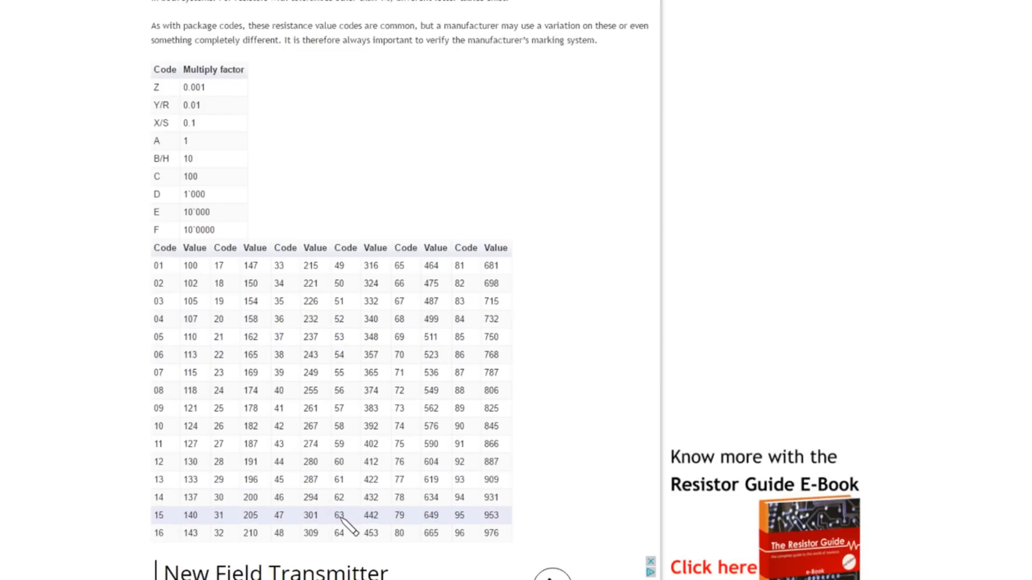
pyautogui.moveTo(379, 533)
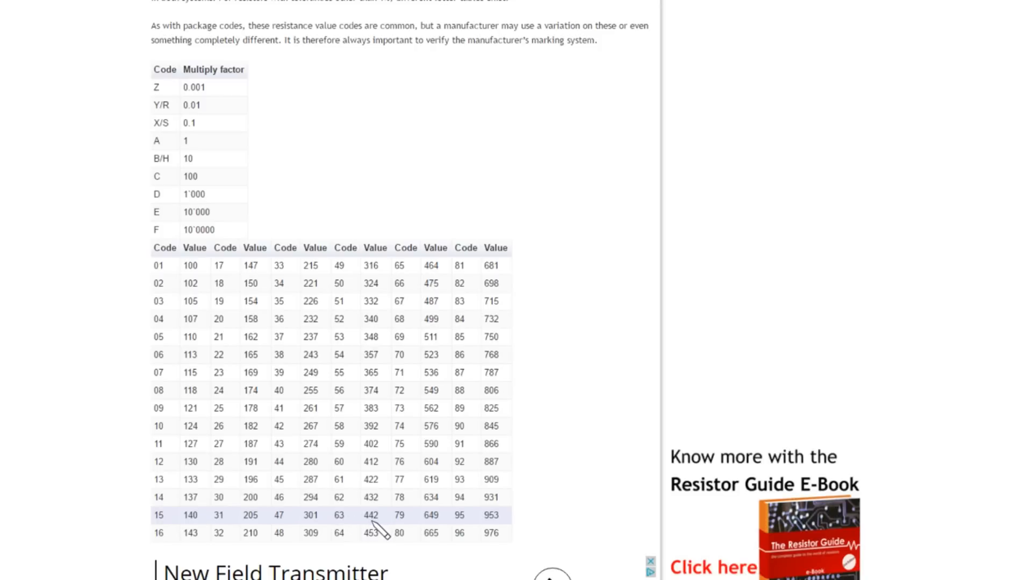